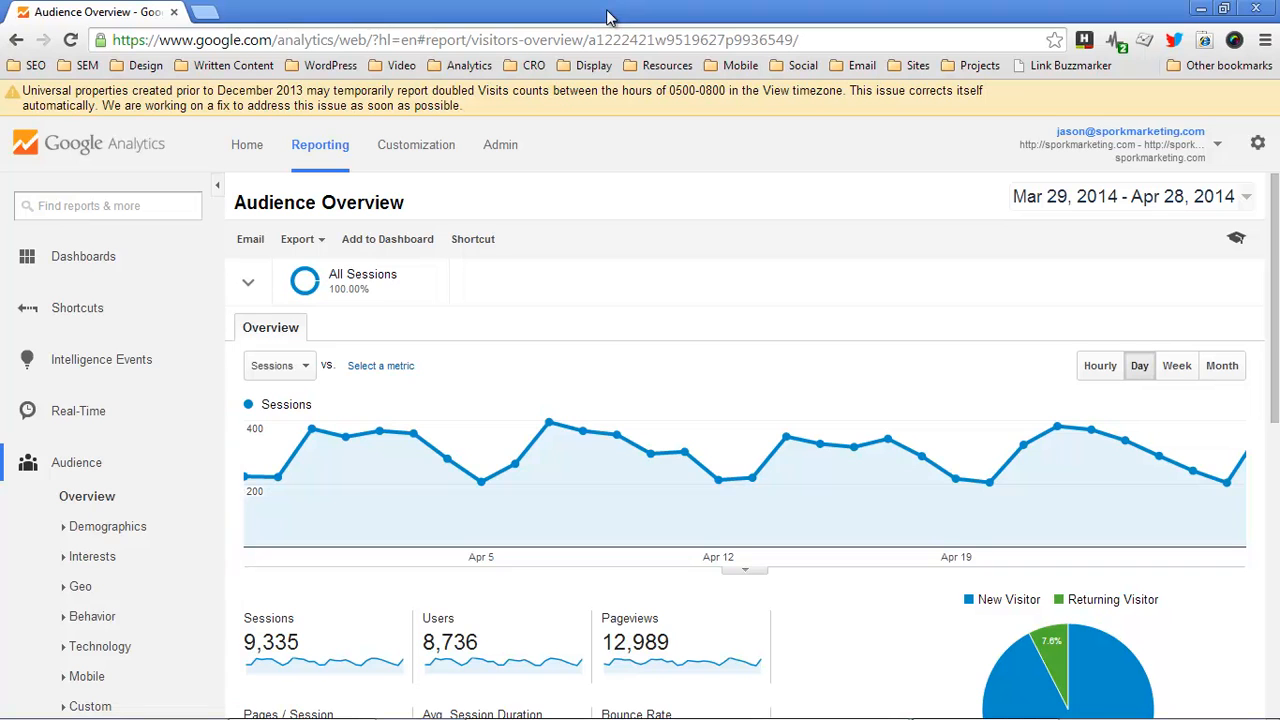
mouse_move(340, 12)
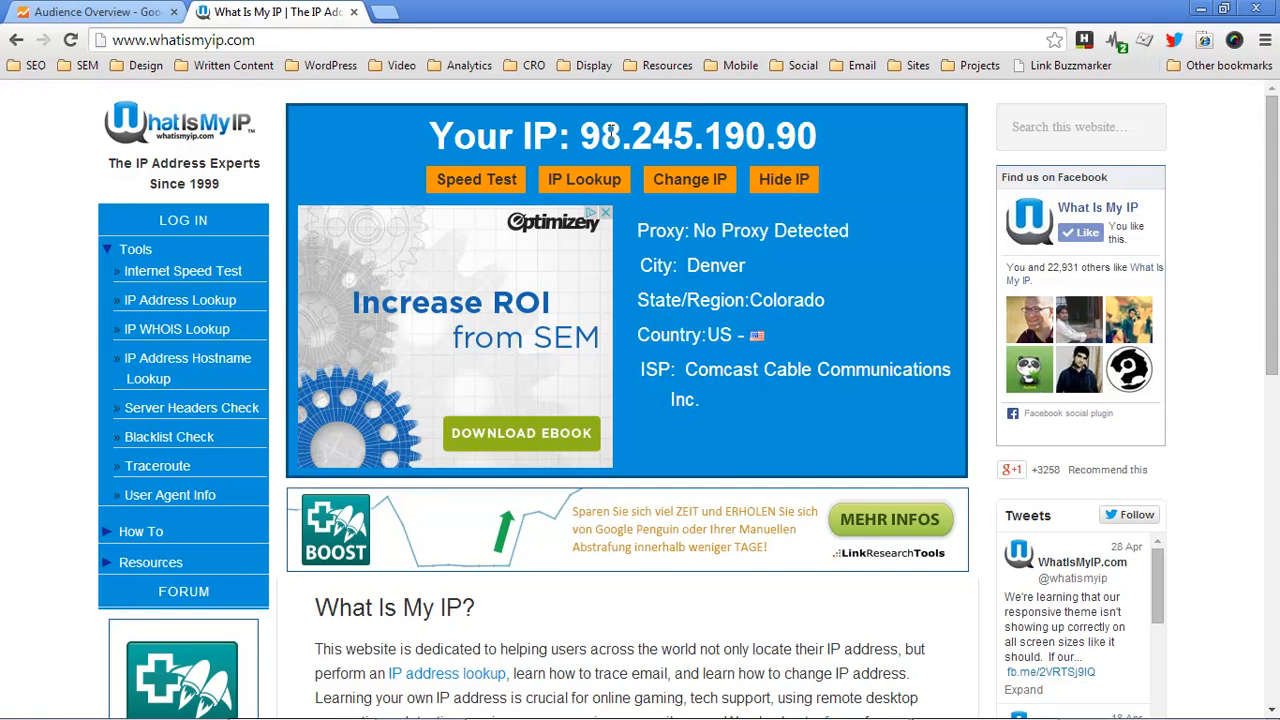
left_click_drag(580, 136, 676, 136)
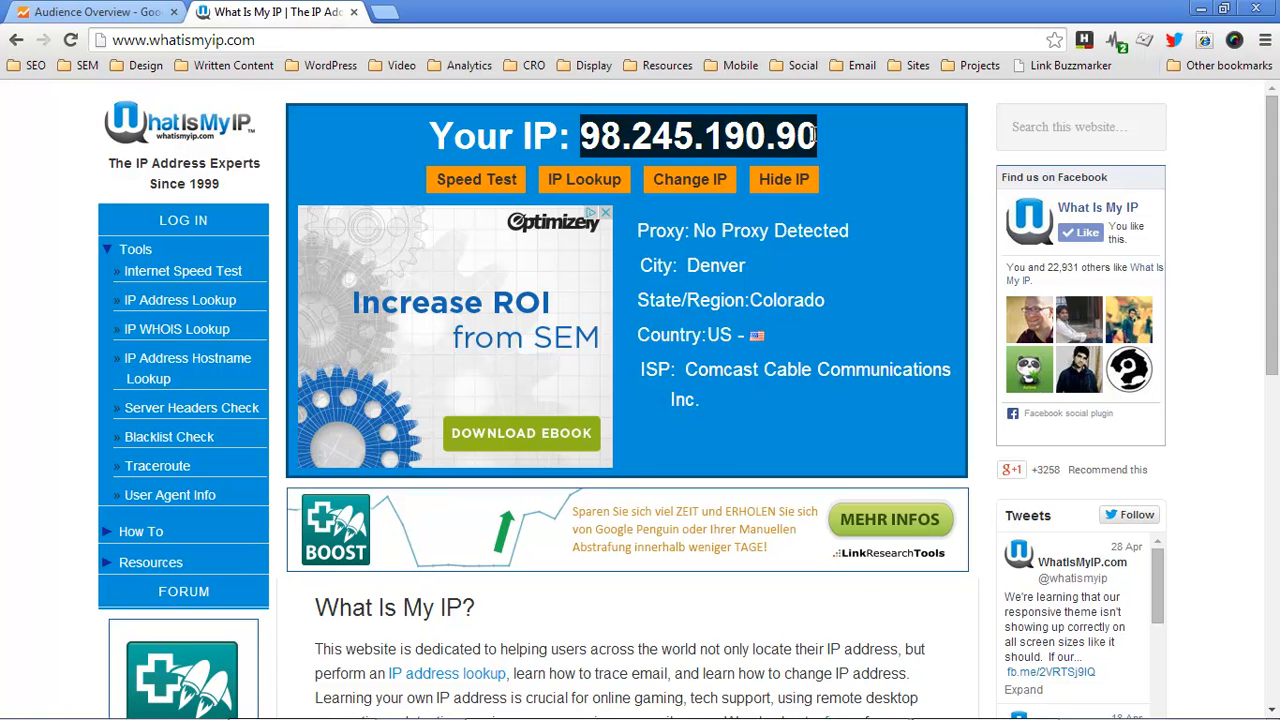
left_click(90, 12)
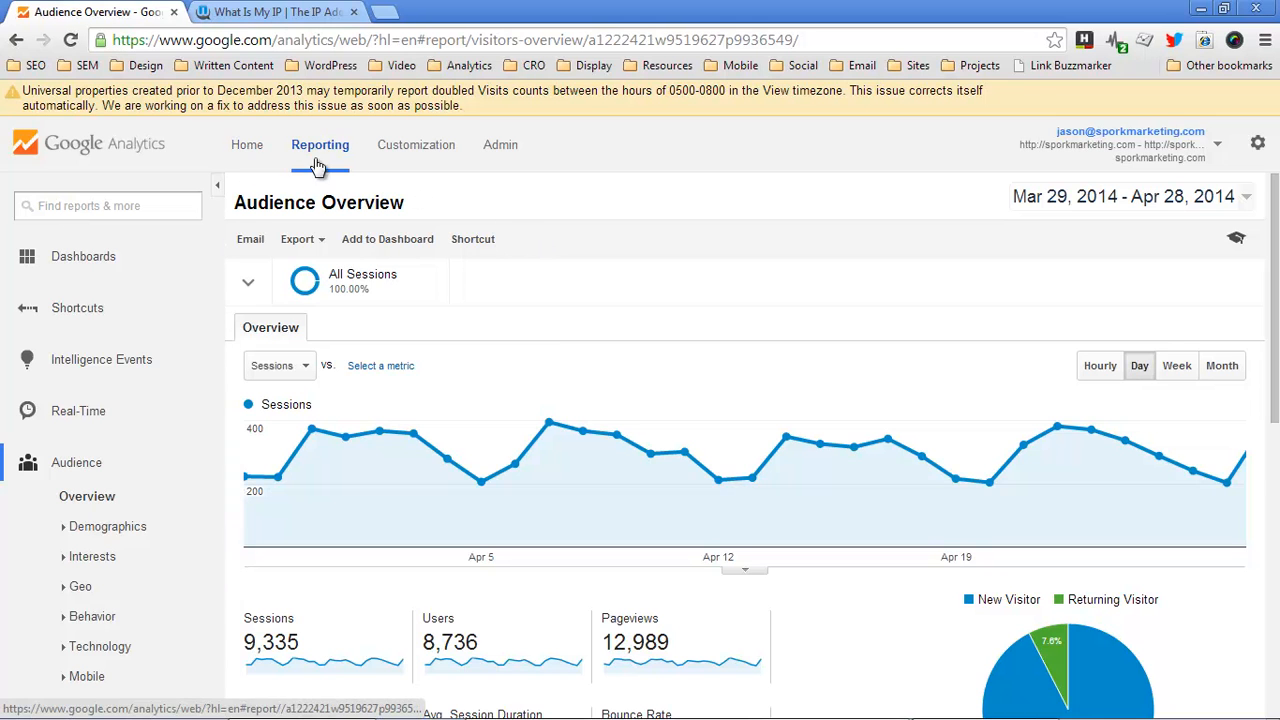
mouse_move(494, 156)
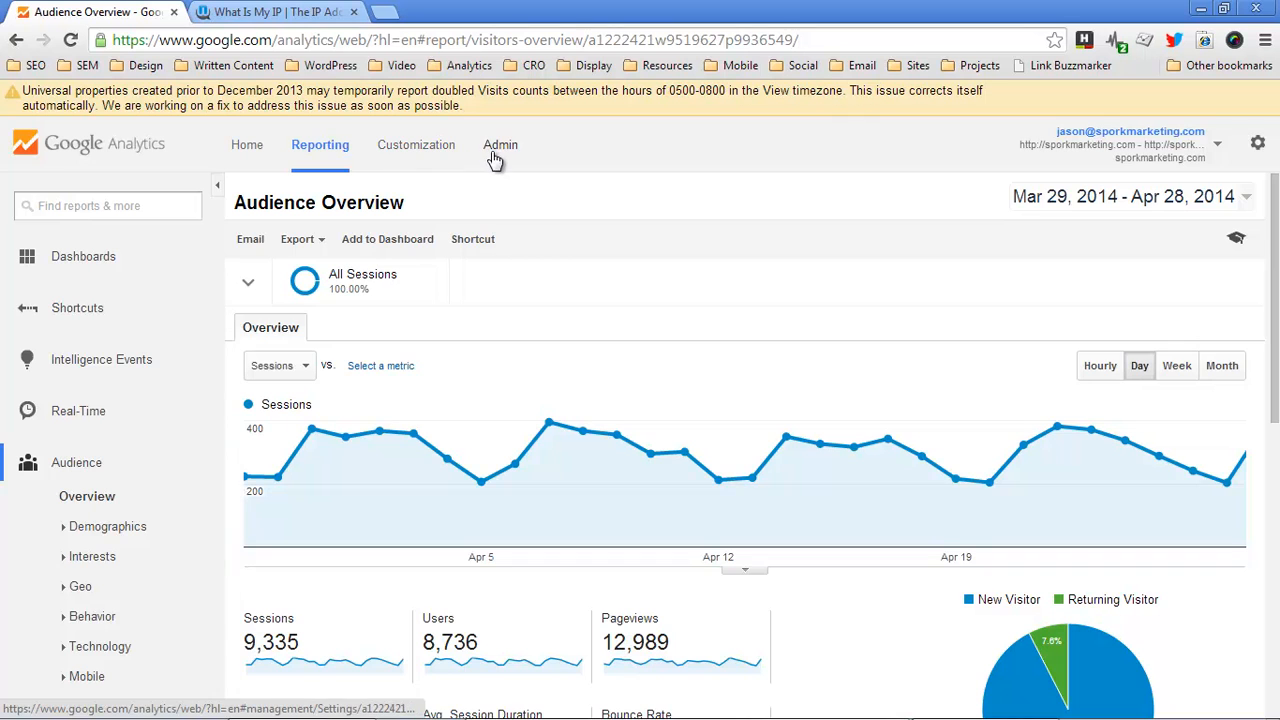
Go to the Admin page for the sporkmarketing.com account, property and view.
left_click(500, 144)
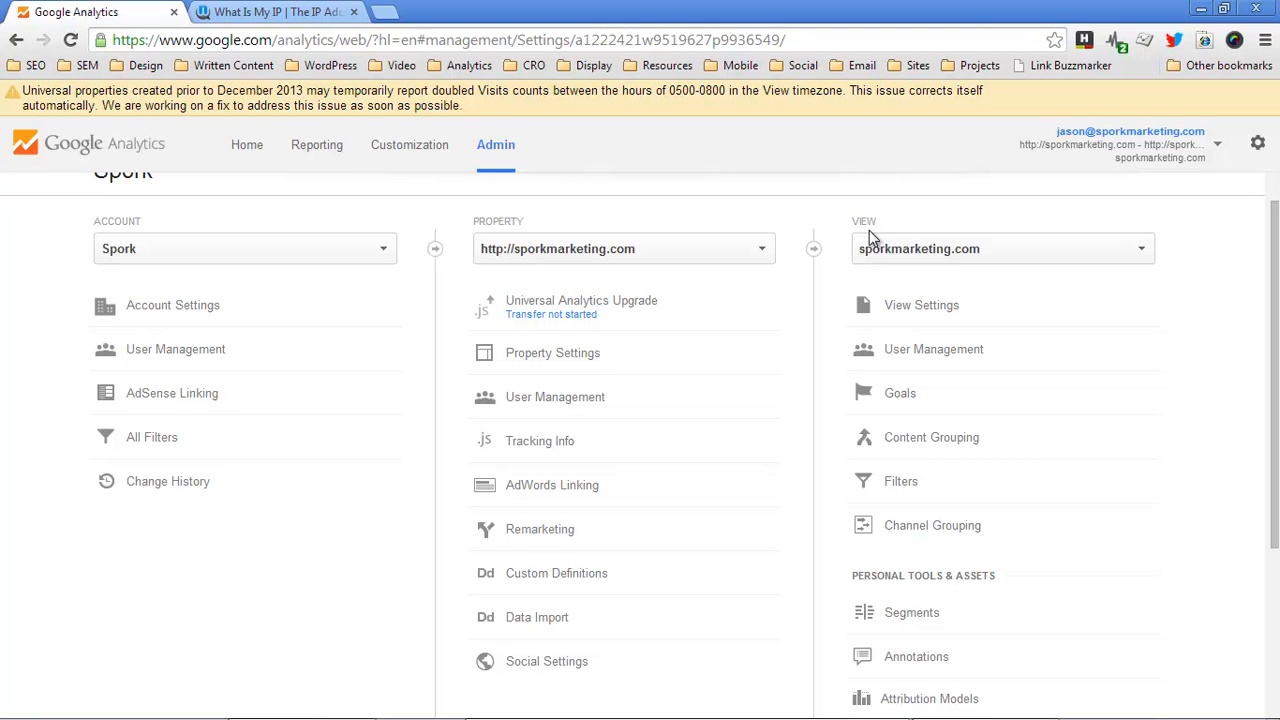
left_click(1000, 248)
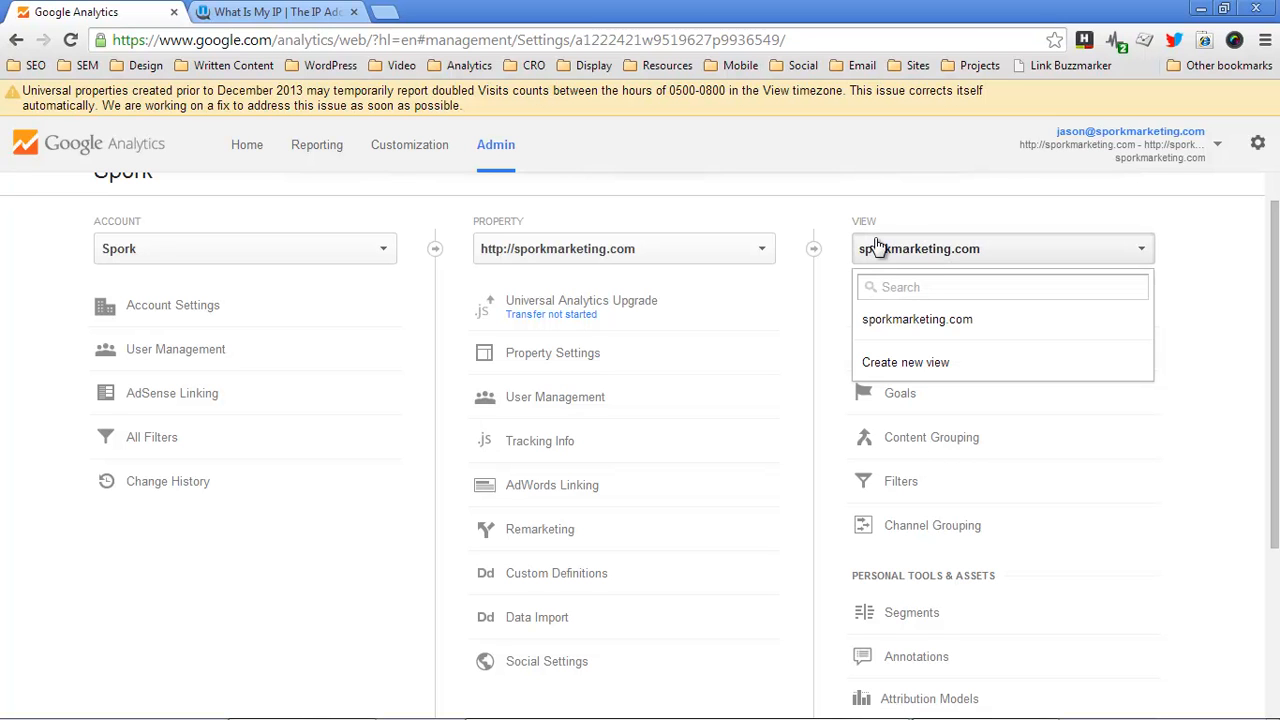
mouse_move(904, 362)
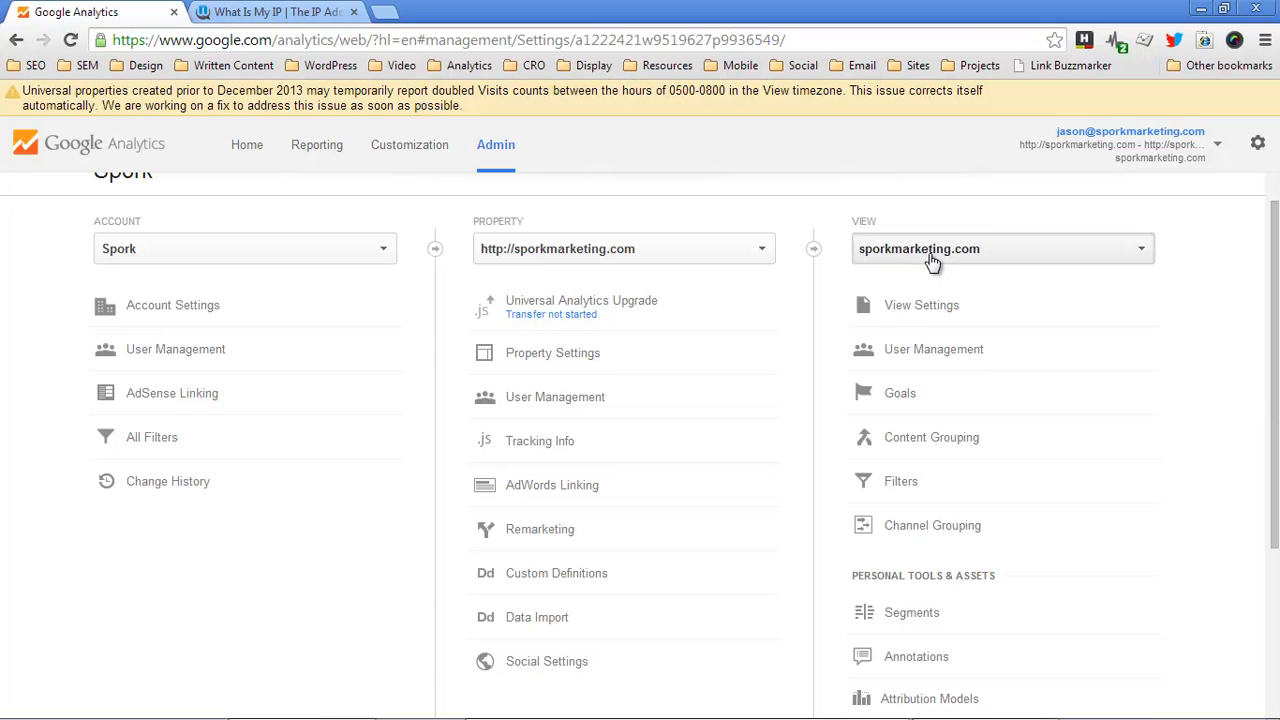
left_click(1000, 248)
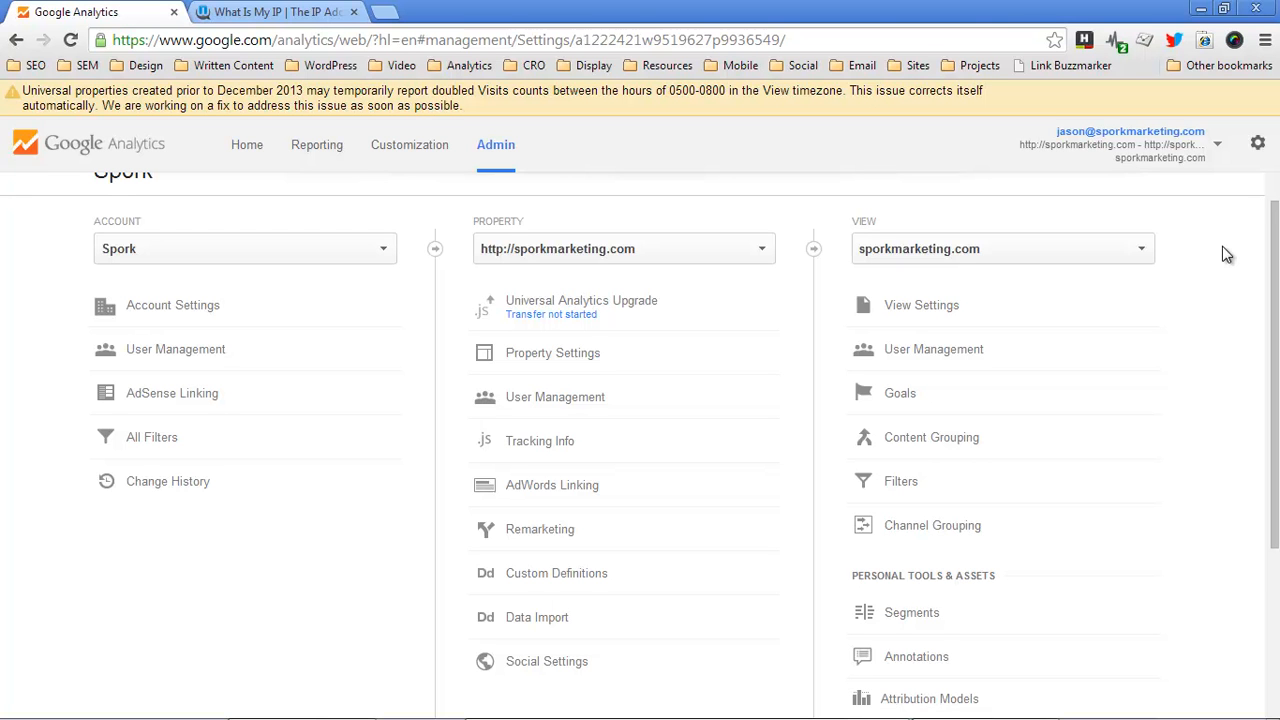
left_click(270, 12)
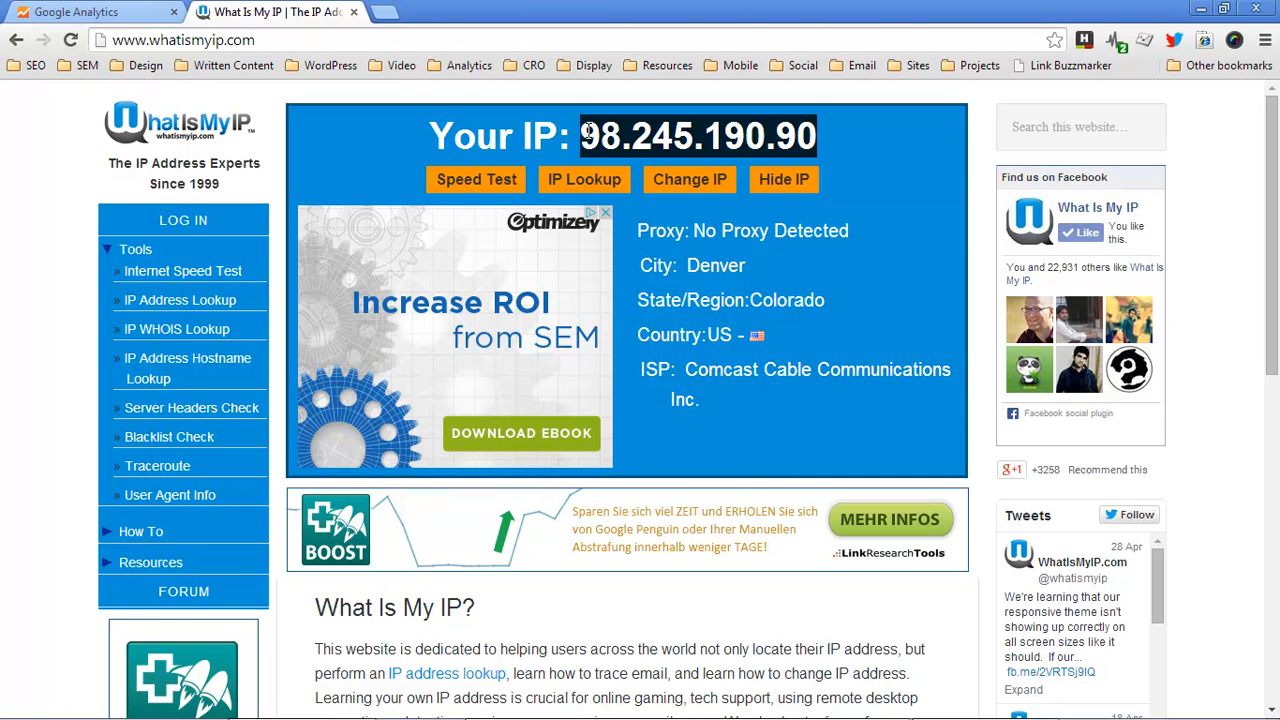
mouse_move(316, 10)
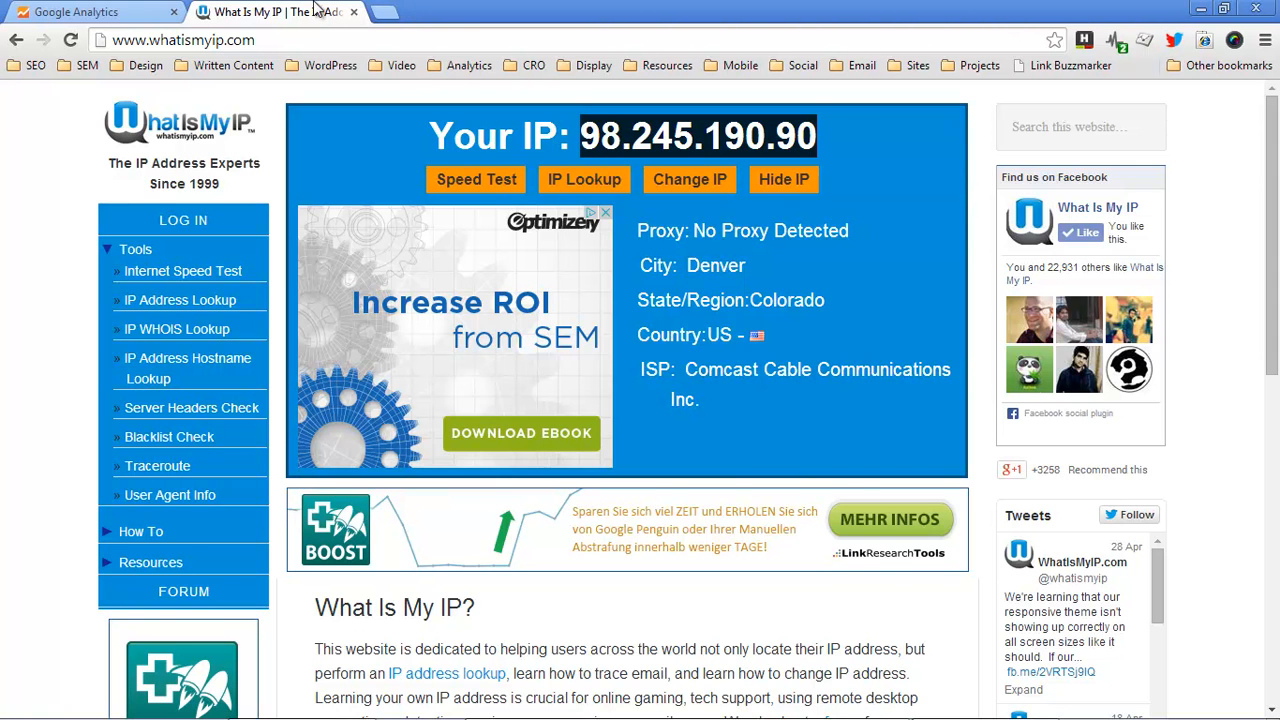
left_click(90, 12)
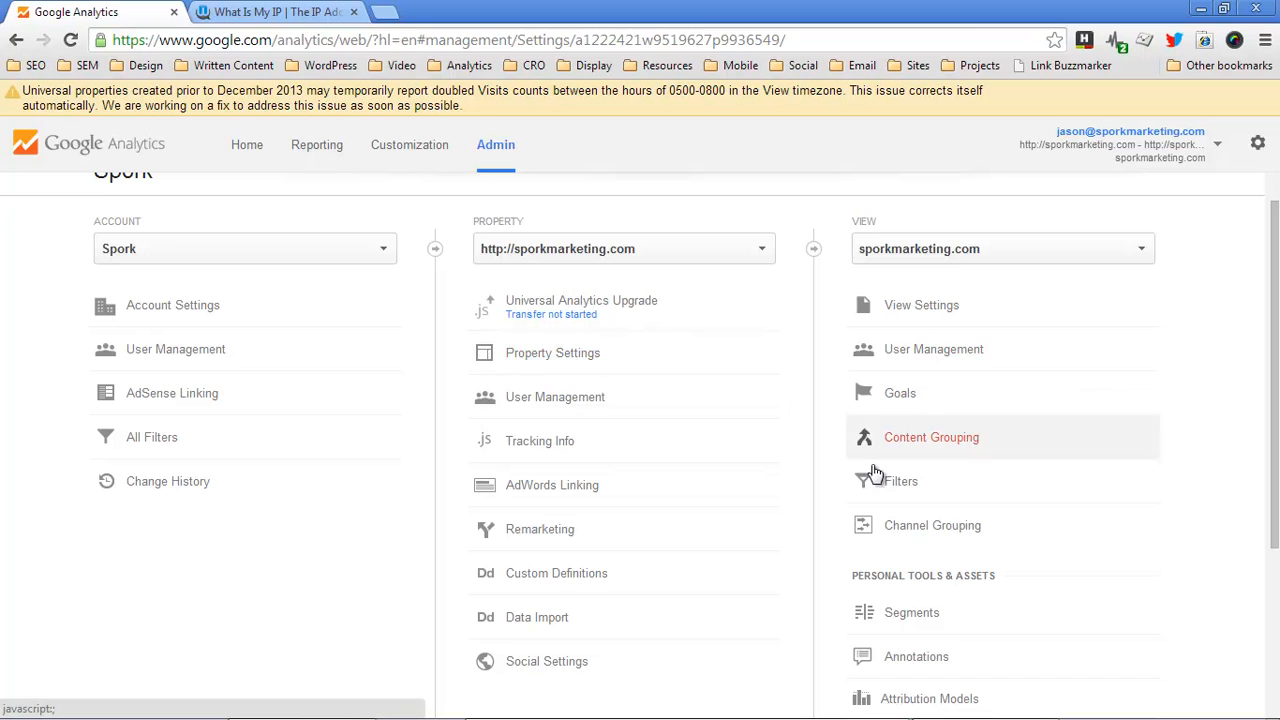
mouse_move(900, 490)
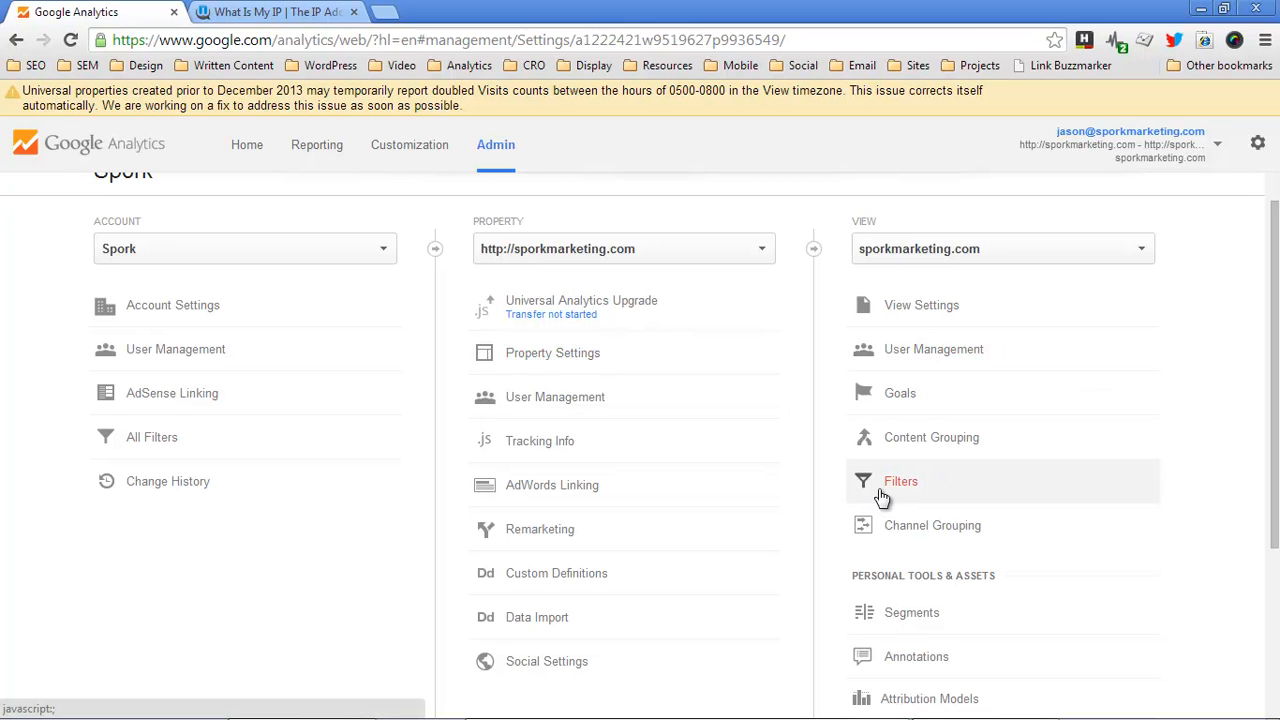
Start a new view filter and name it 'My Home IP Filter'.
left_click(900, 480)
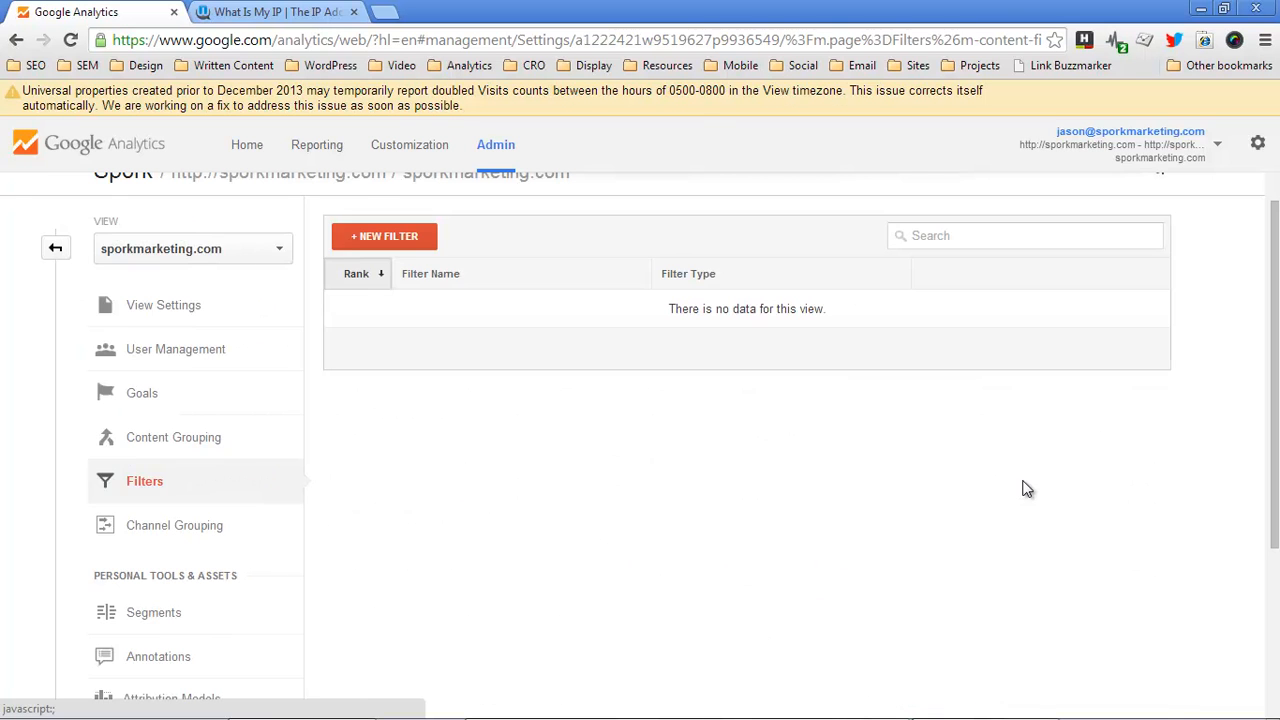
left_click(384, 236)
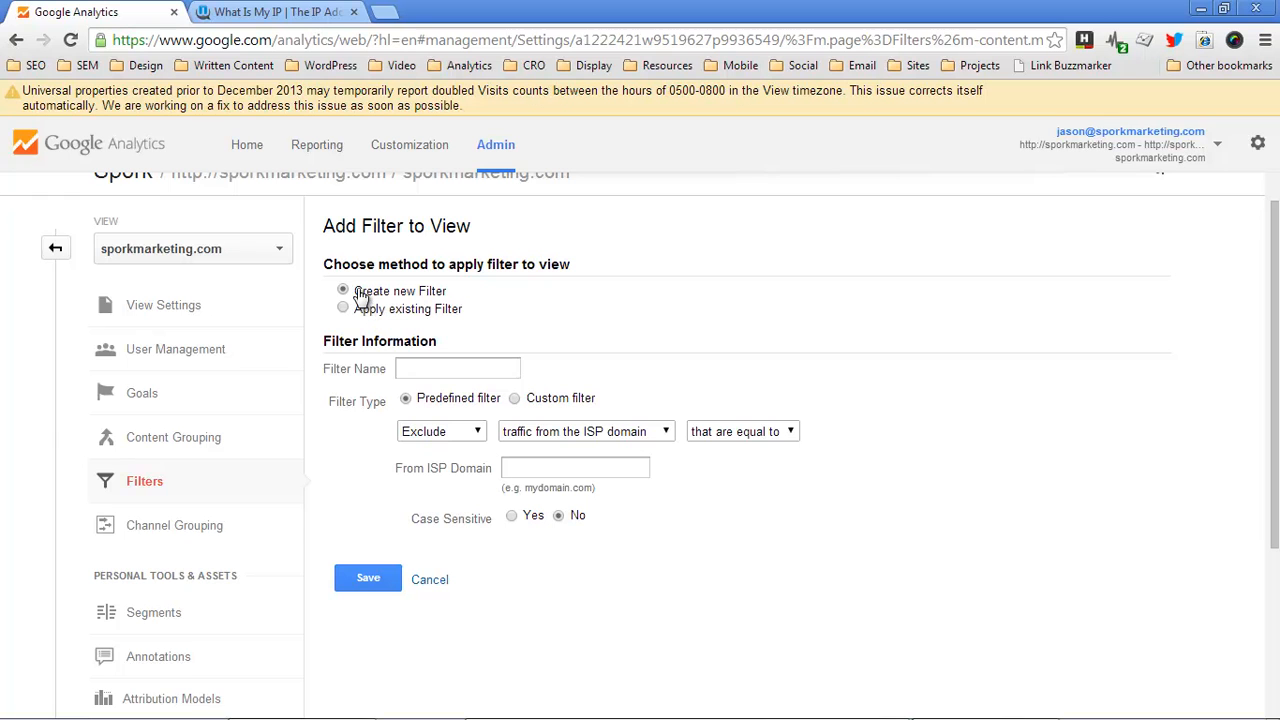
mouse_move(368, 298)
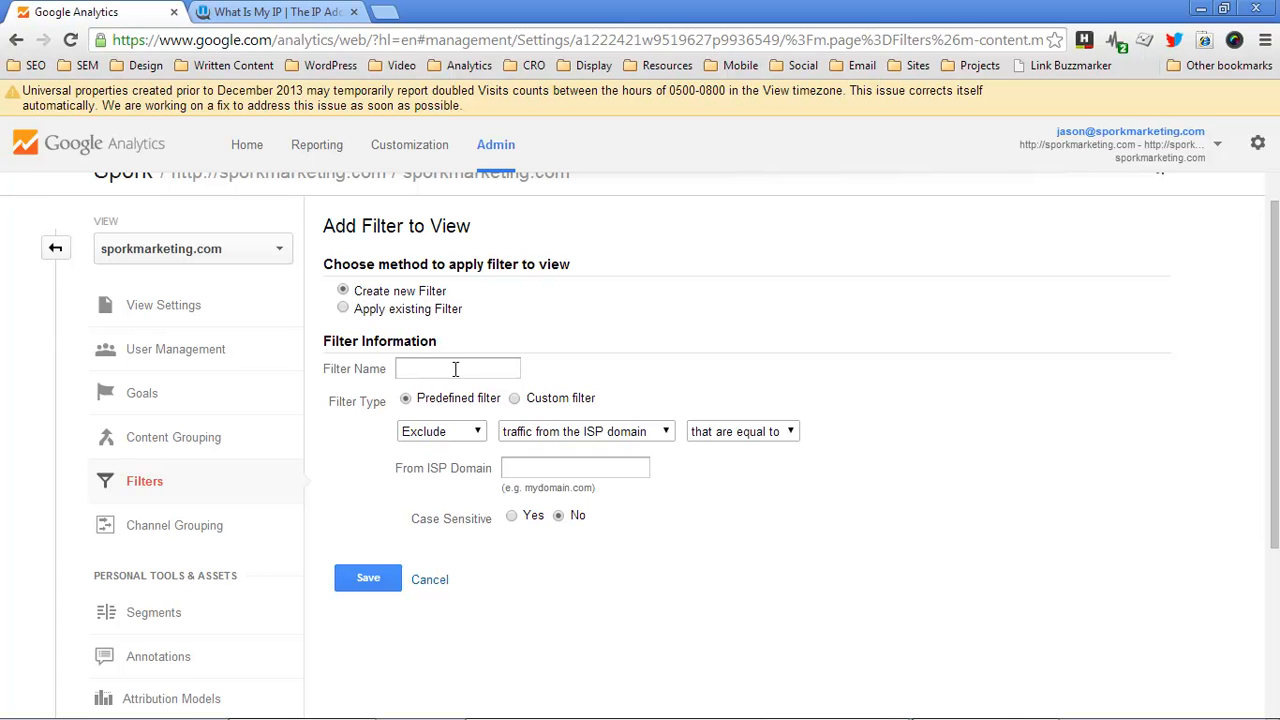
left_click(456, 368)
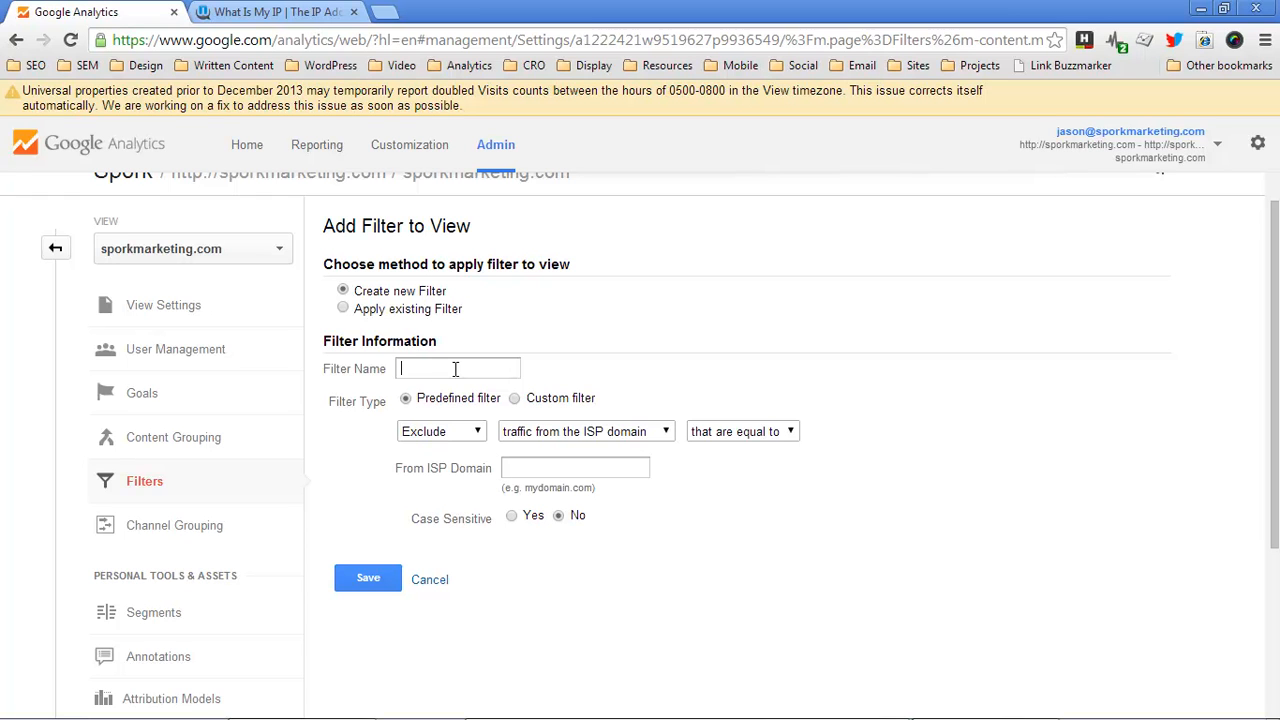
type("My Home IP")
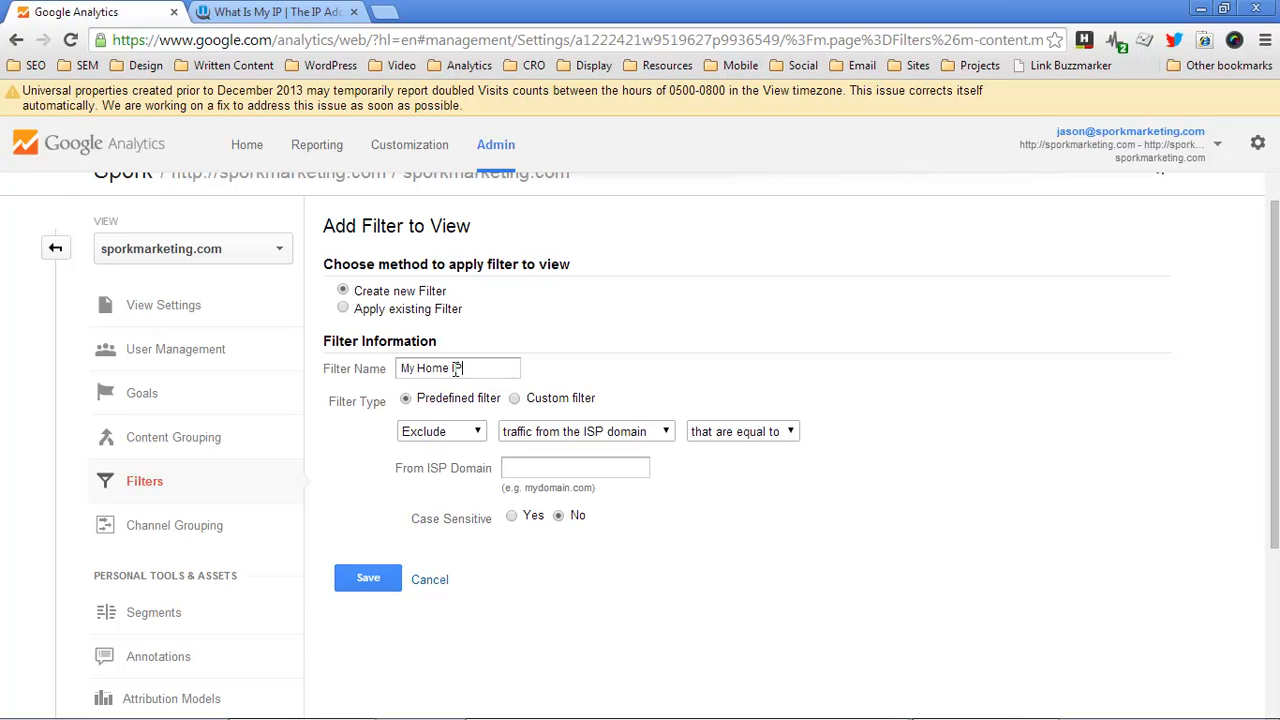
type("F")
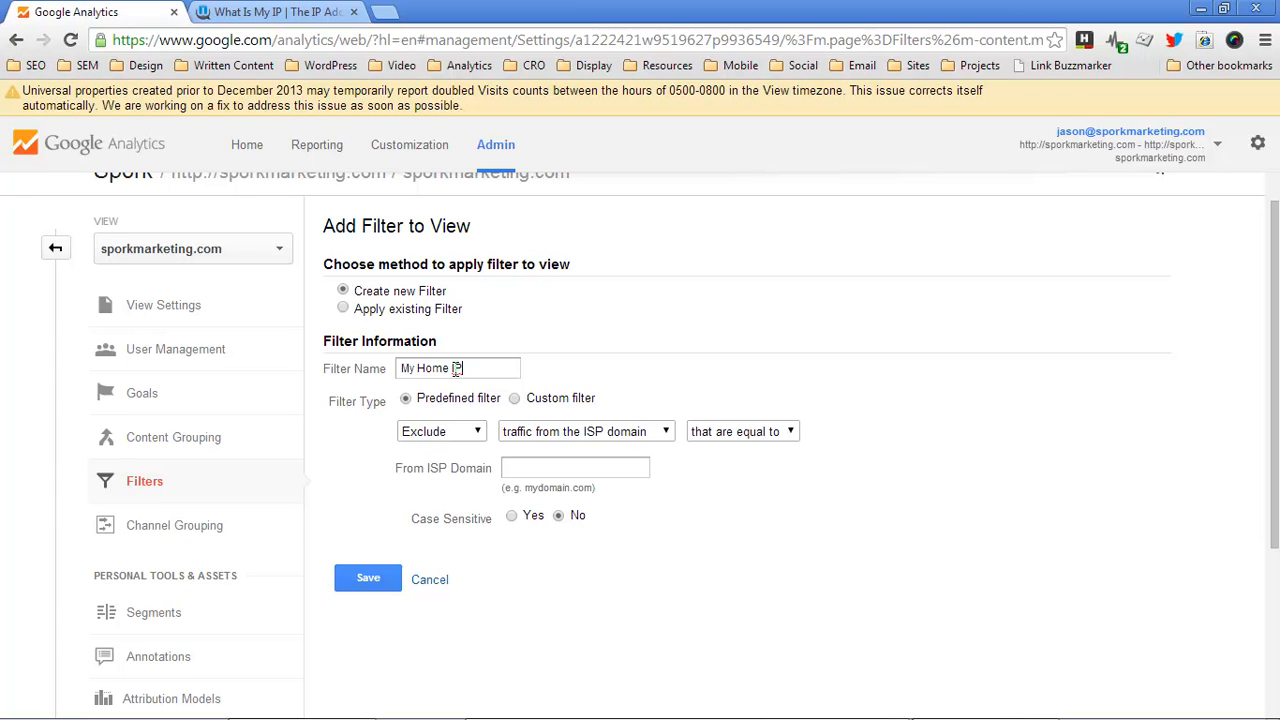
type("Filter")
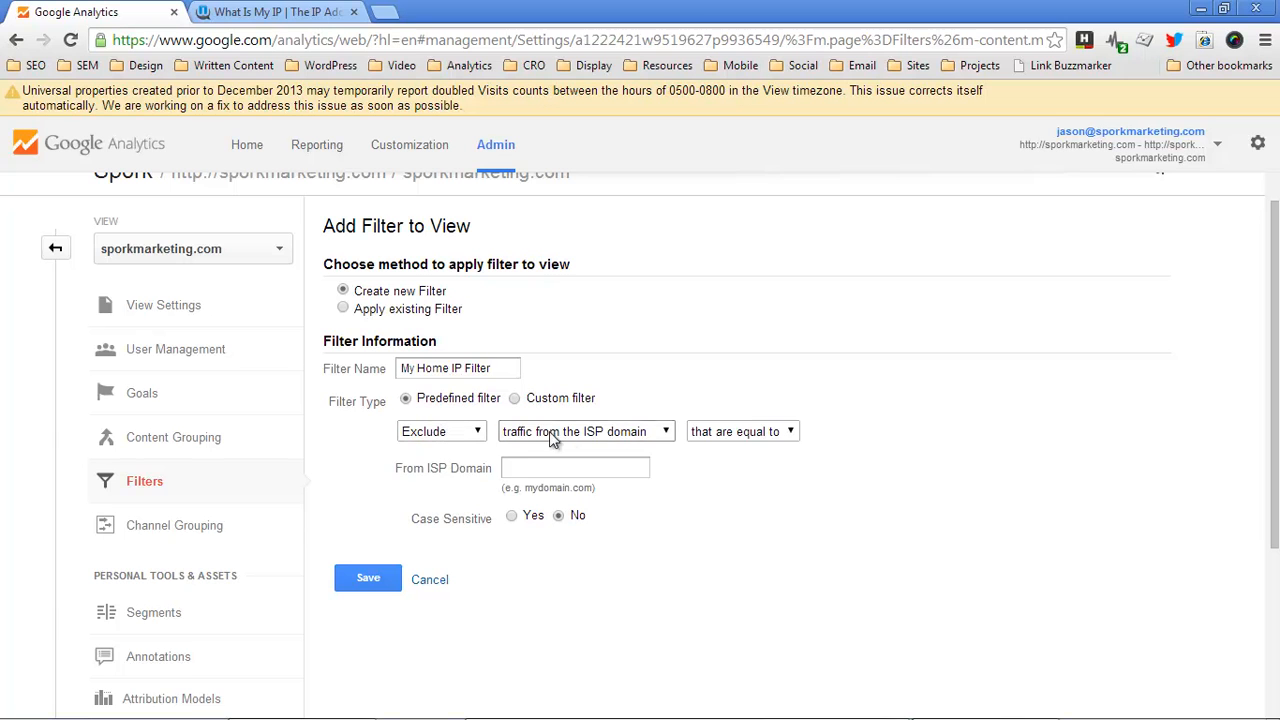
Set the filter to exclude traffic from IP addresses that are equal to, checking the home IP on WhatIsMyIP.com.
left_click(584, 432)
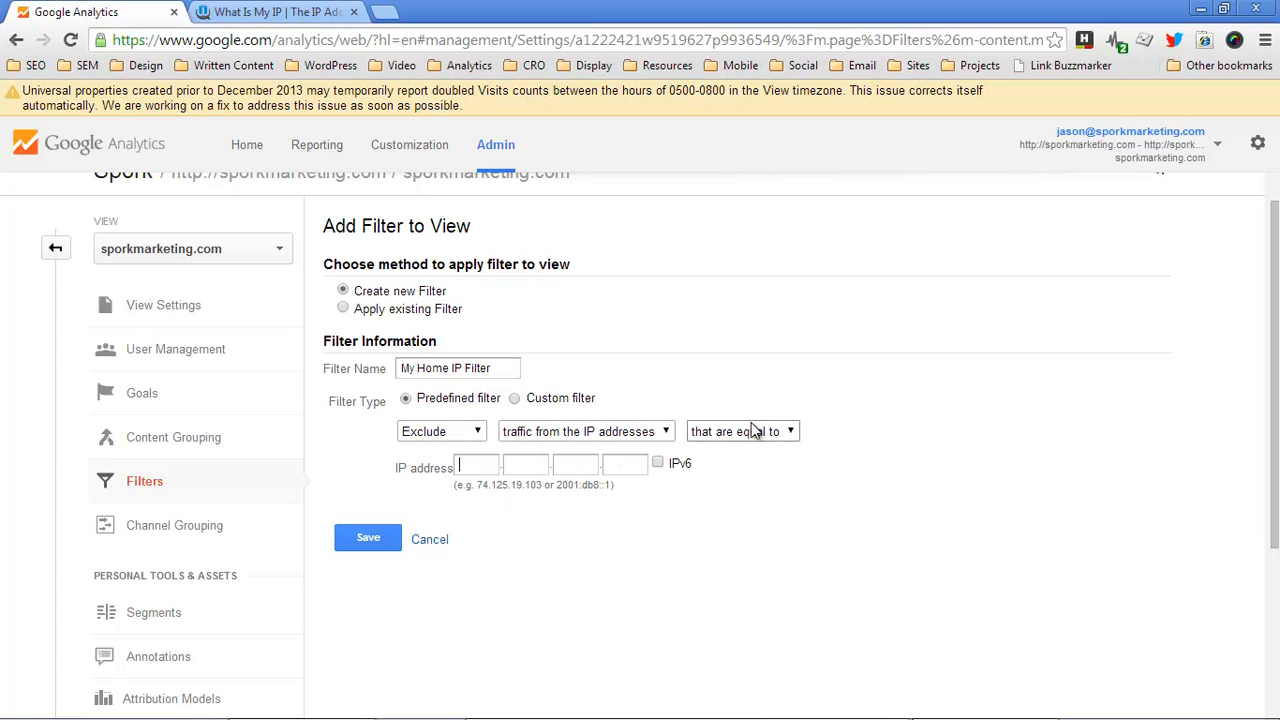
left_click(740, 432)
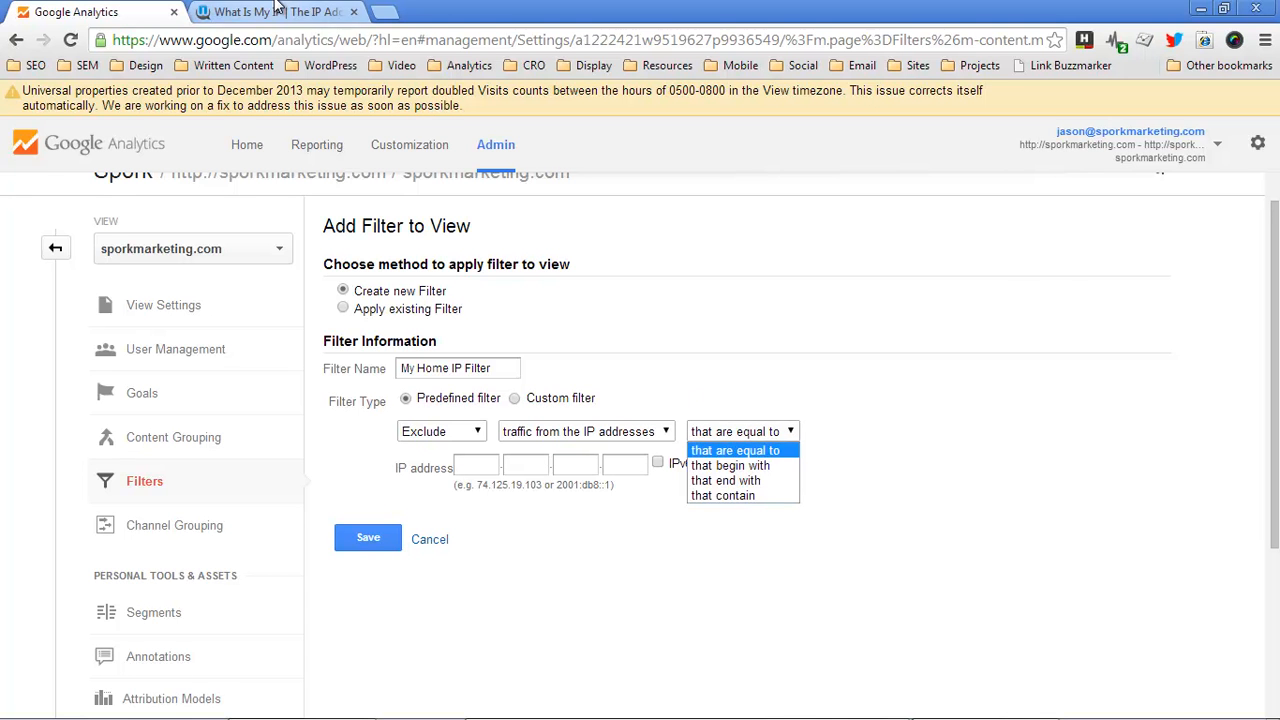
left_click(280, 12)
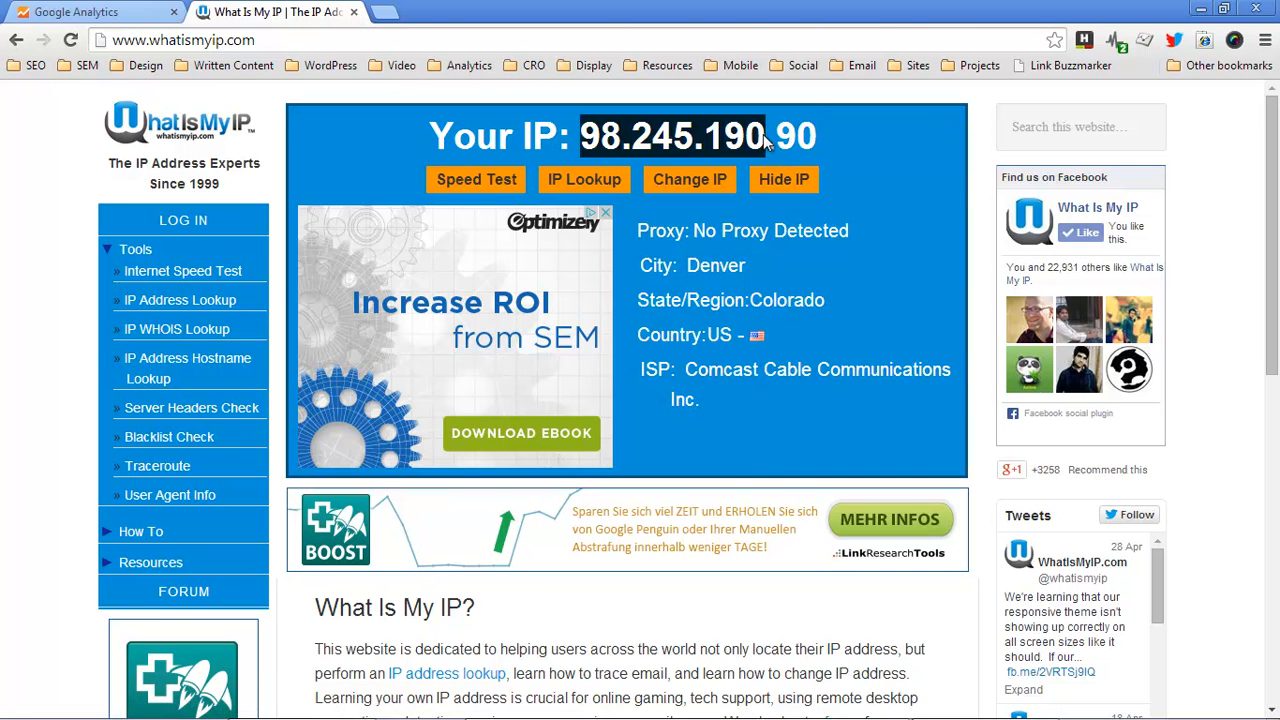
mouse_move(530, 64)
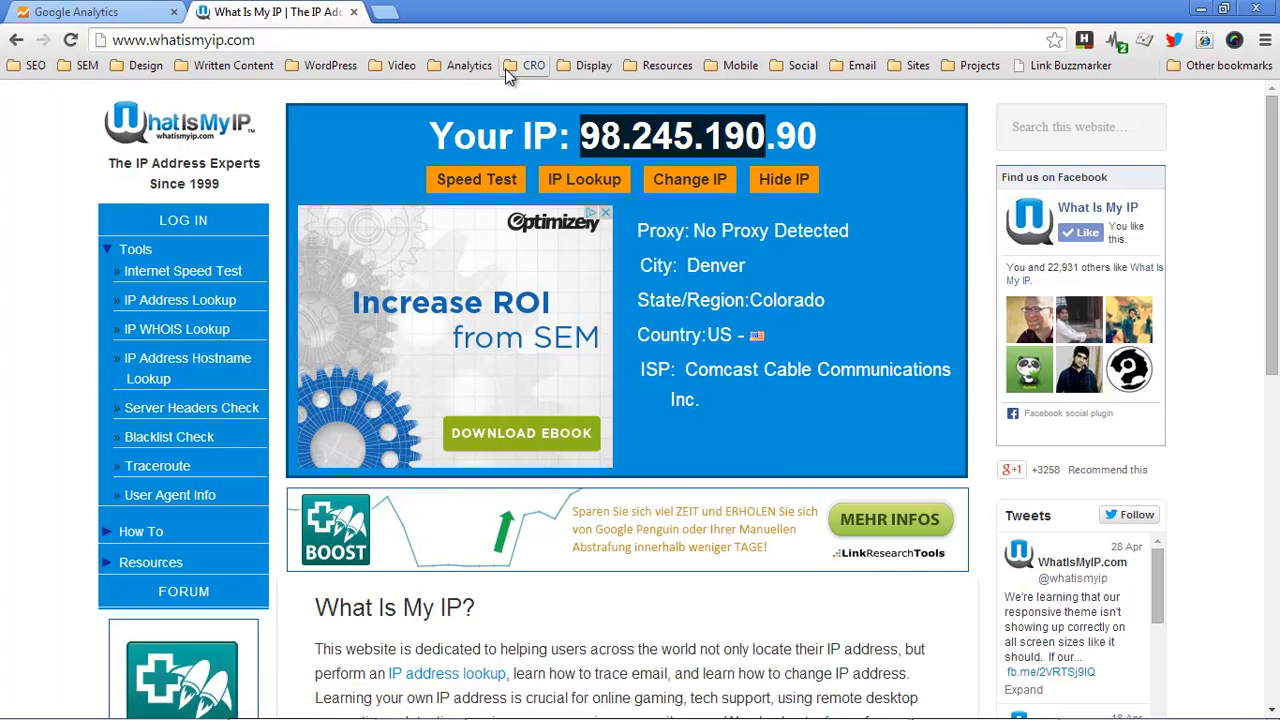
left_click(90, 12)
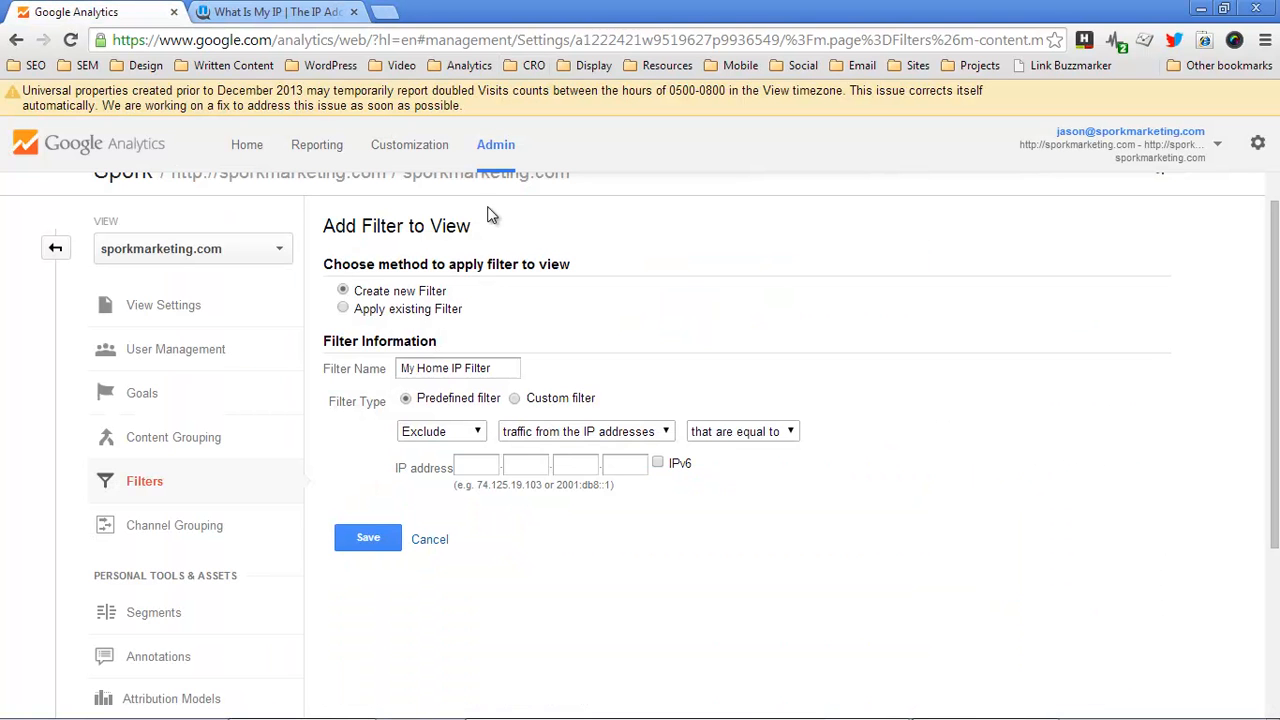
left_click(584, 432)
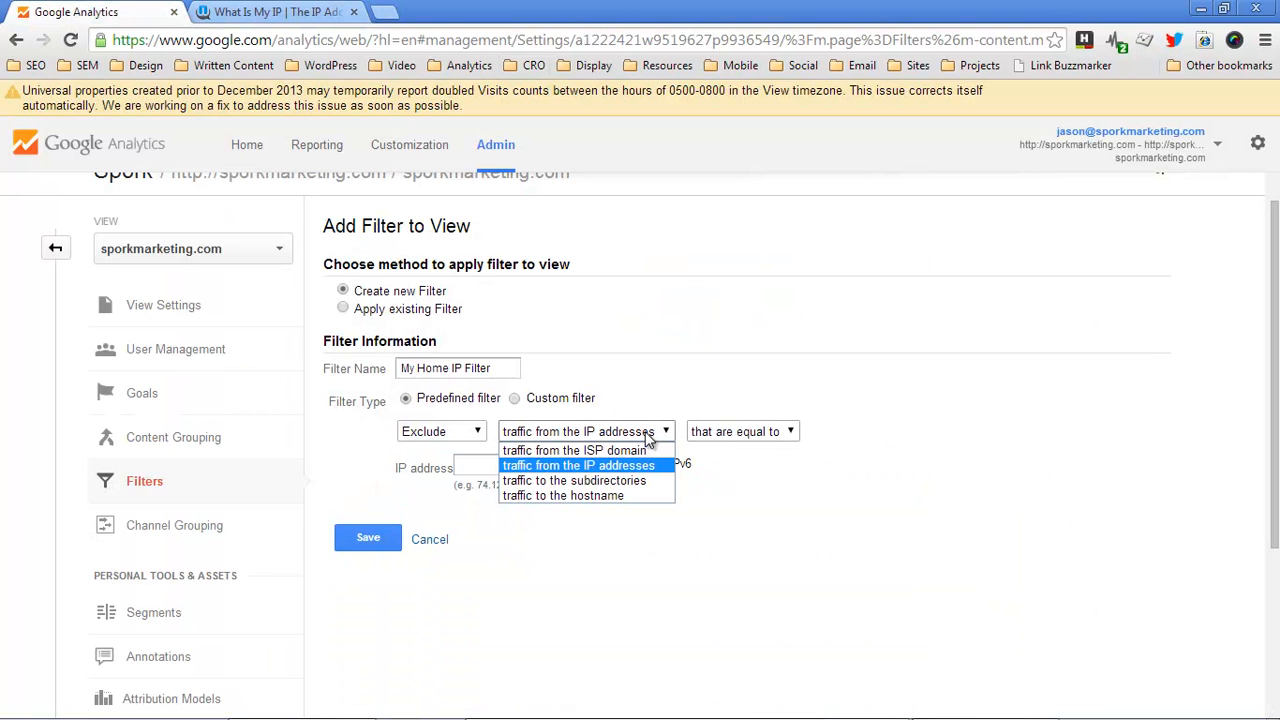
left_click(740, 432)
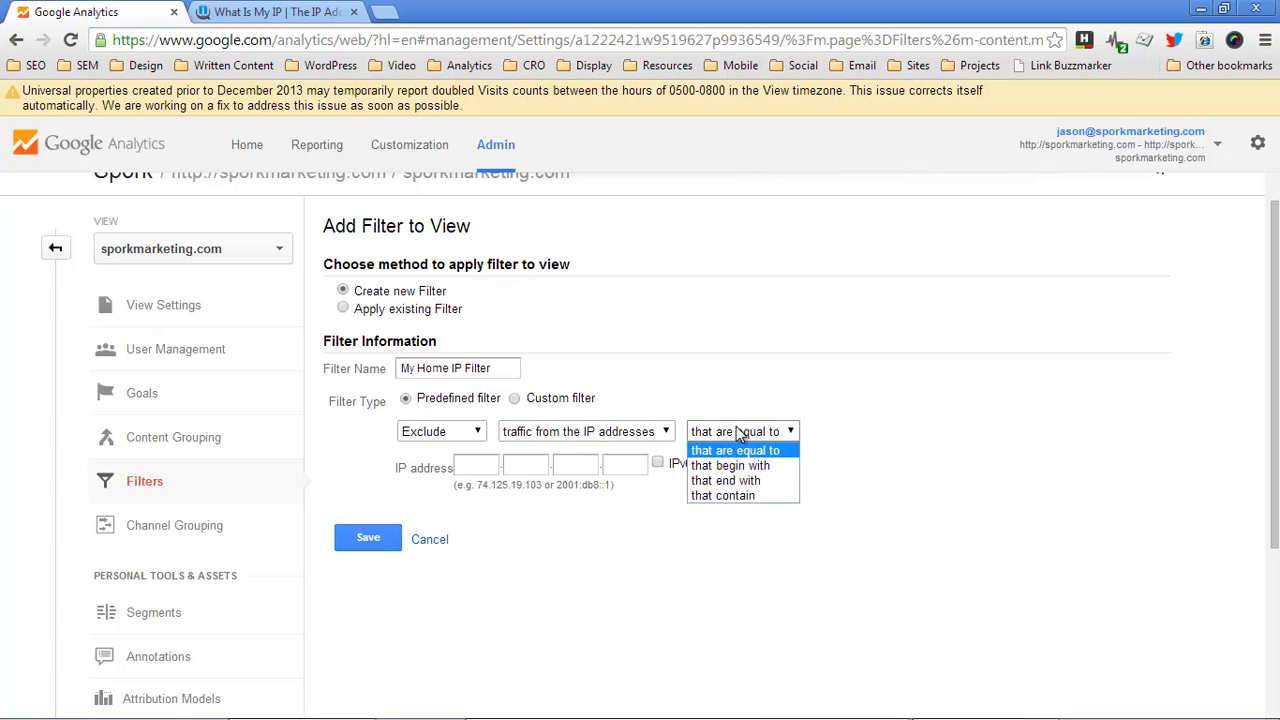
left_click(270, 12)
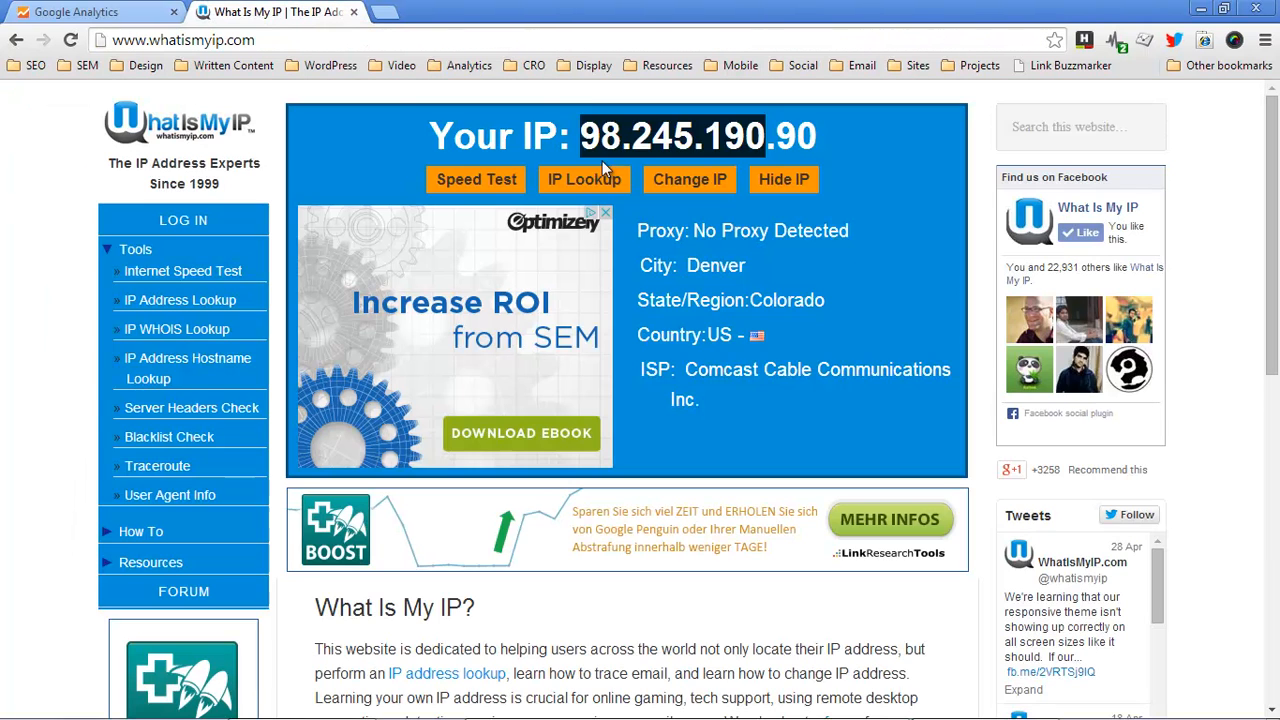
left_click(76, 12)
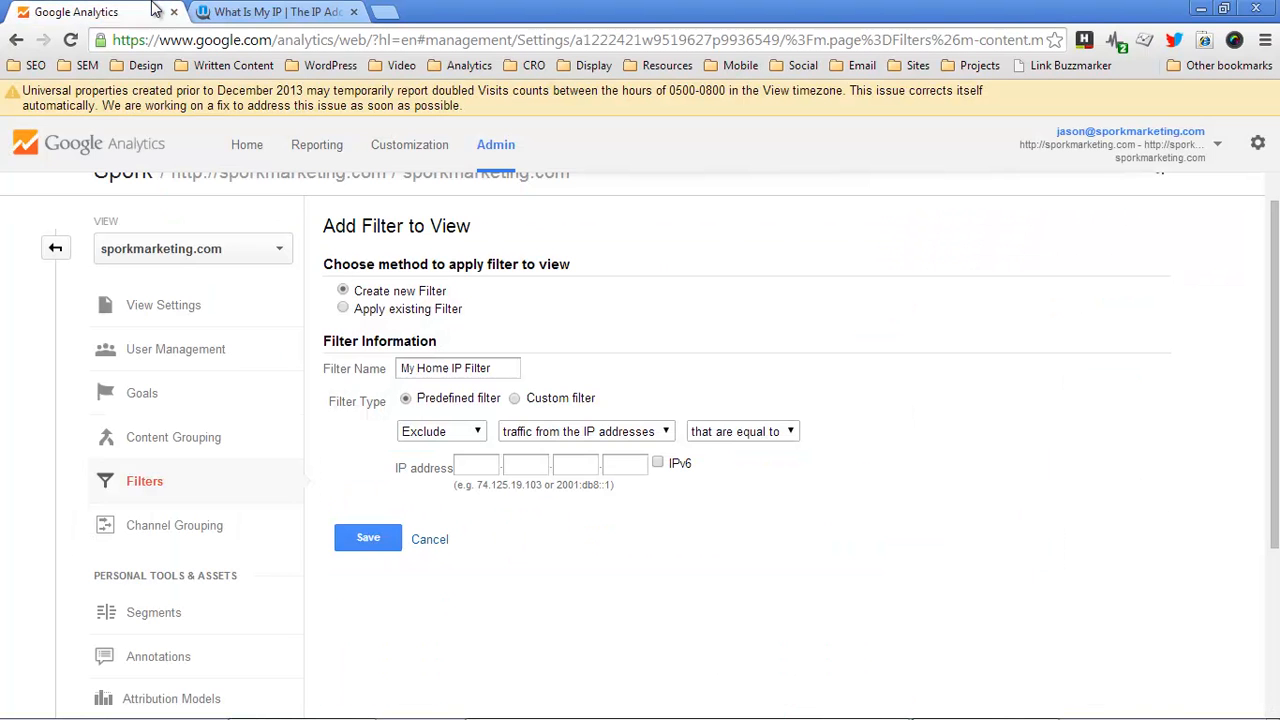
type("98")
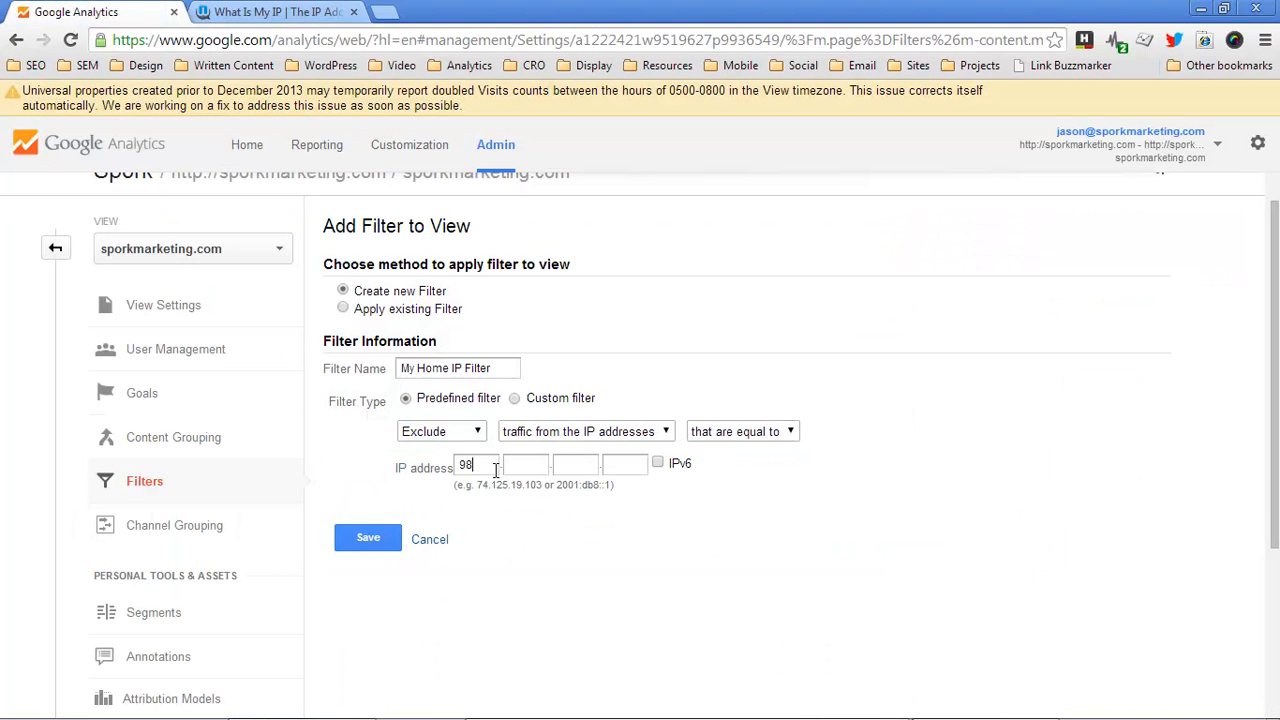
type("245")
left_click(574, 466)
type("190")
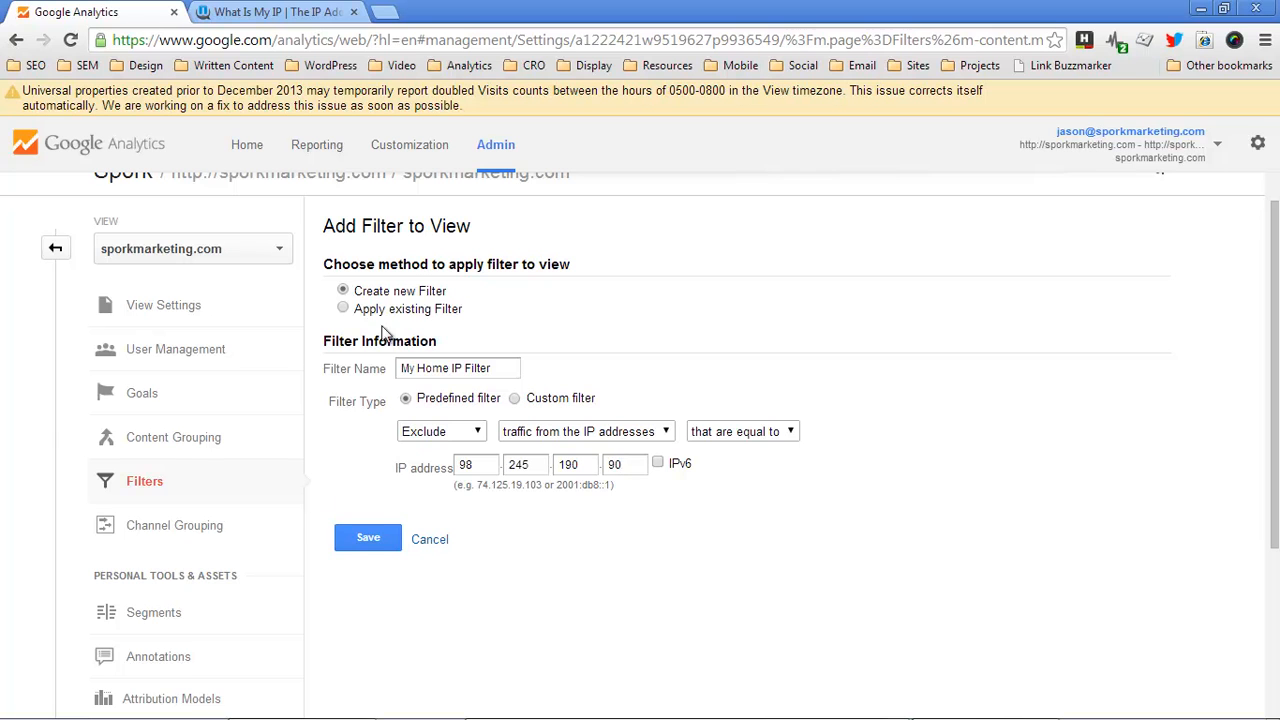
mouse_move(612, 512)
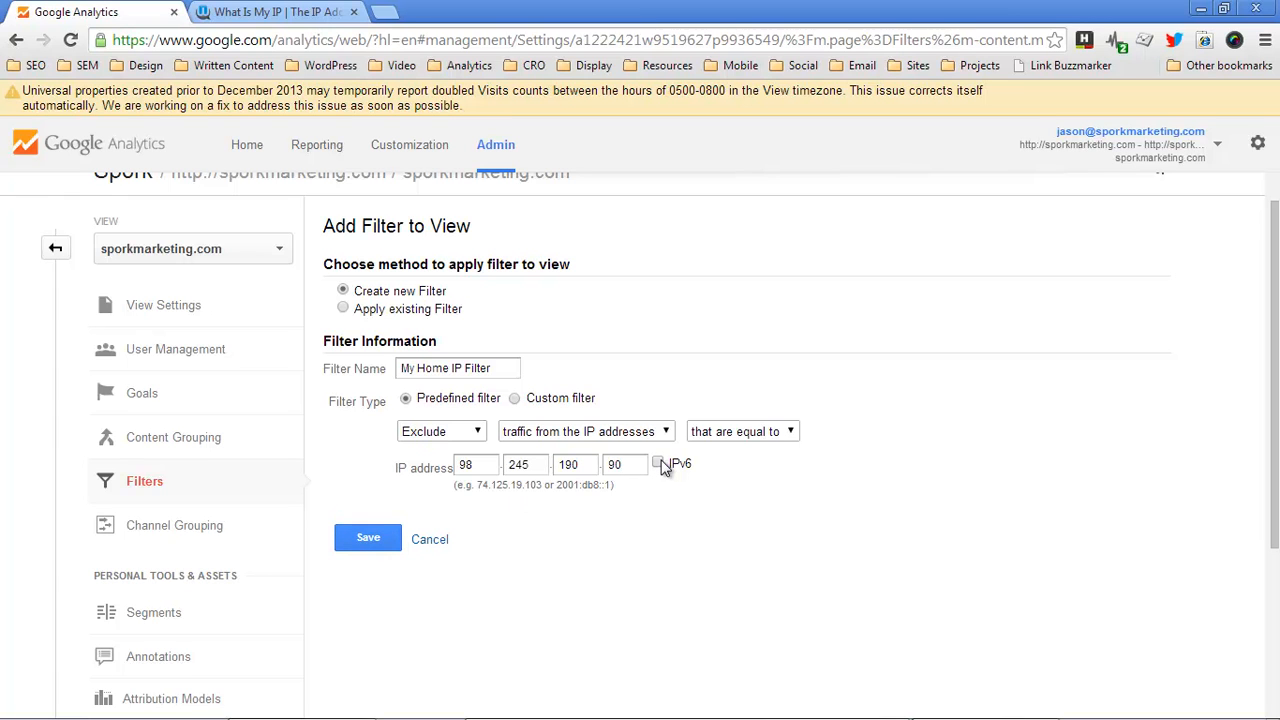
left_click(680, 462)
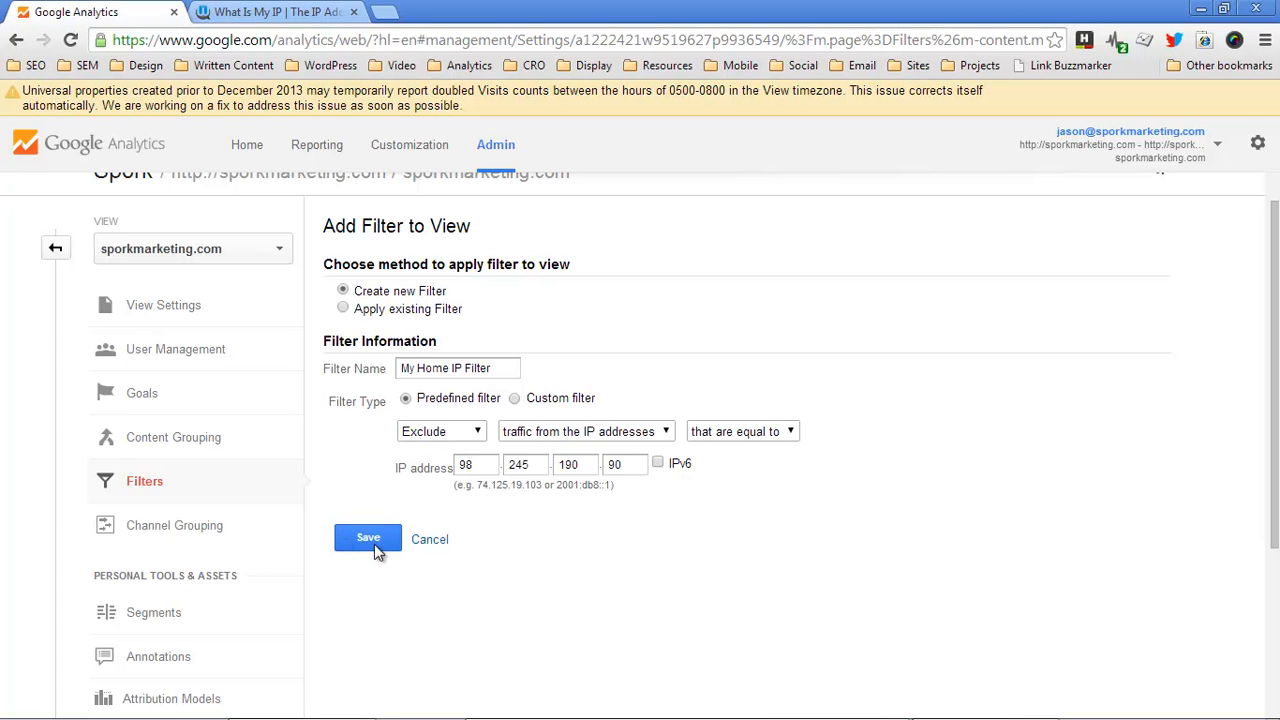
left_click(368, 538)
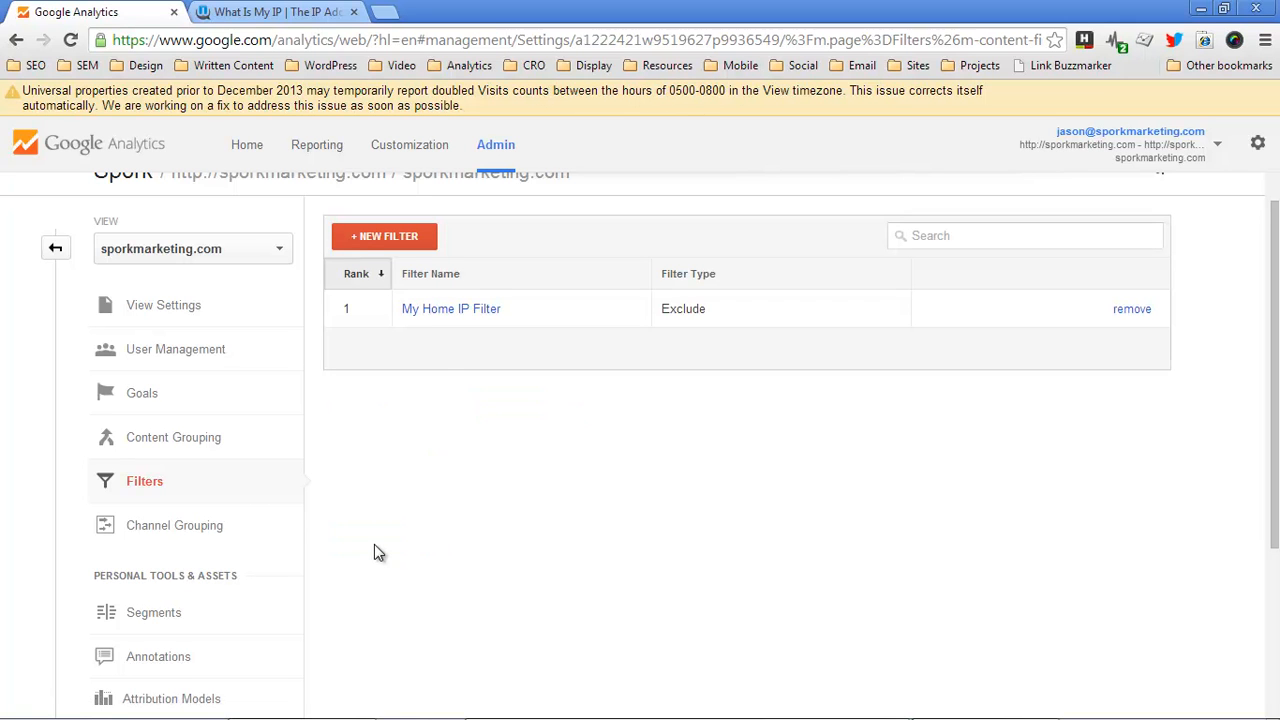